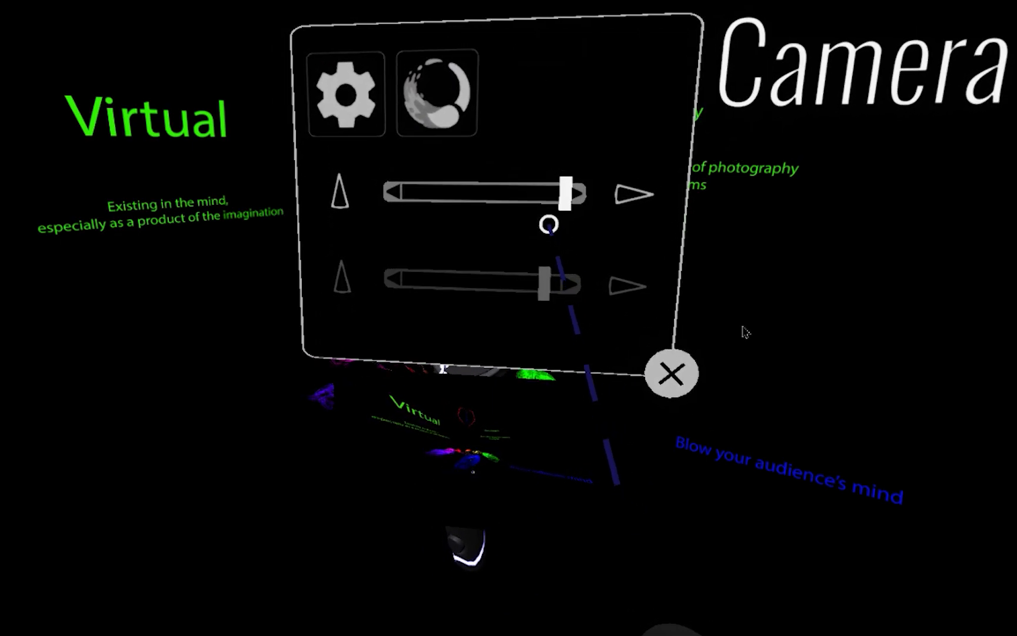
# Sweep the camera field of view through 127, 93 and 66 to 10, then nudge it to about 21.
pyautogui.click(671, 371)
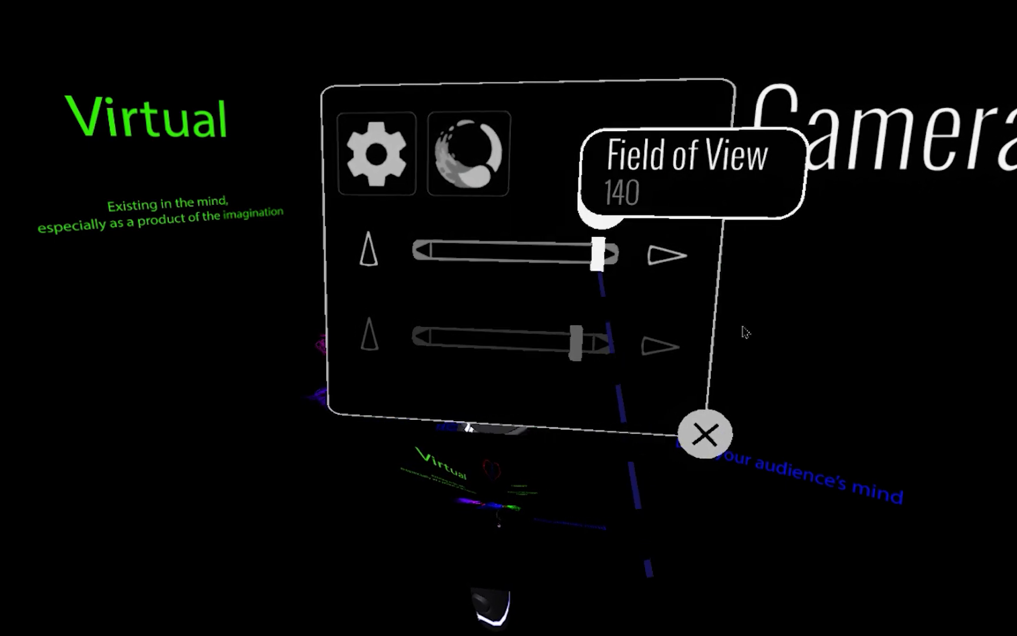
pyautogui.moveTo(597, 254); pyautogui.dragTo(574, 256)
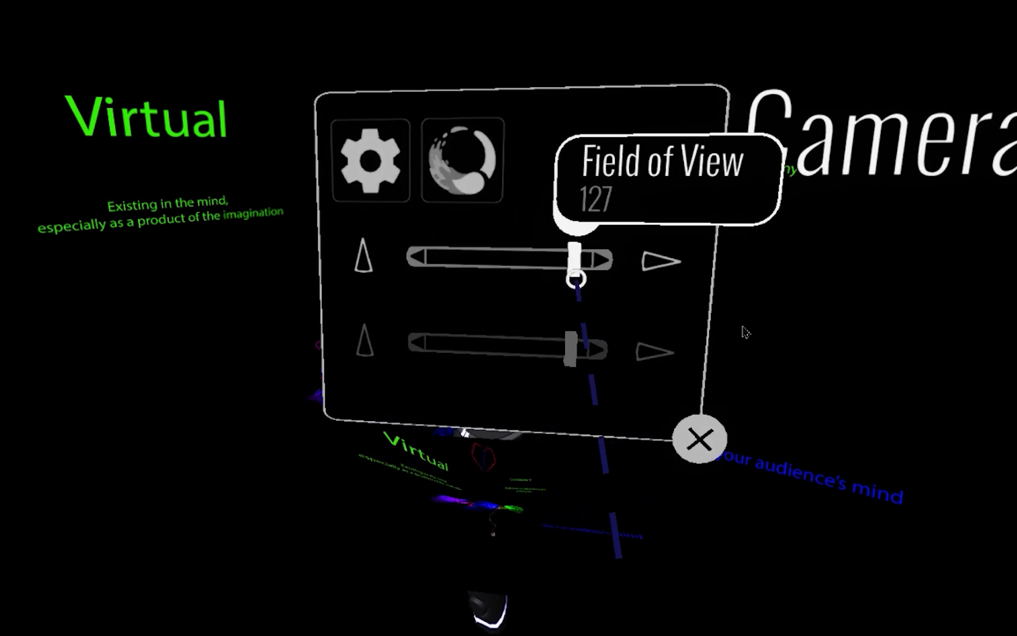
pyautogui.moveTo(577, 260); pyautogui.dragTo(528, 253)
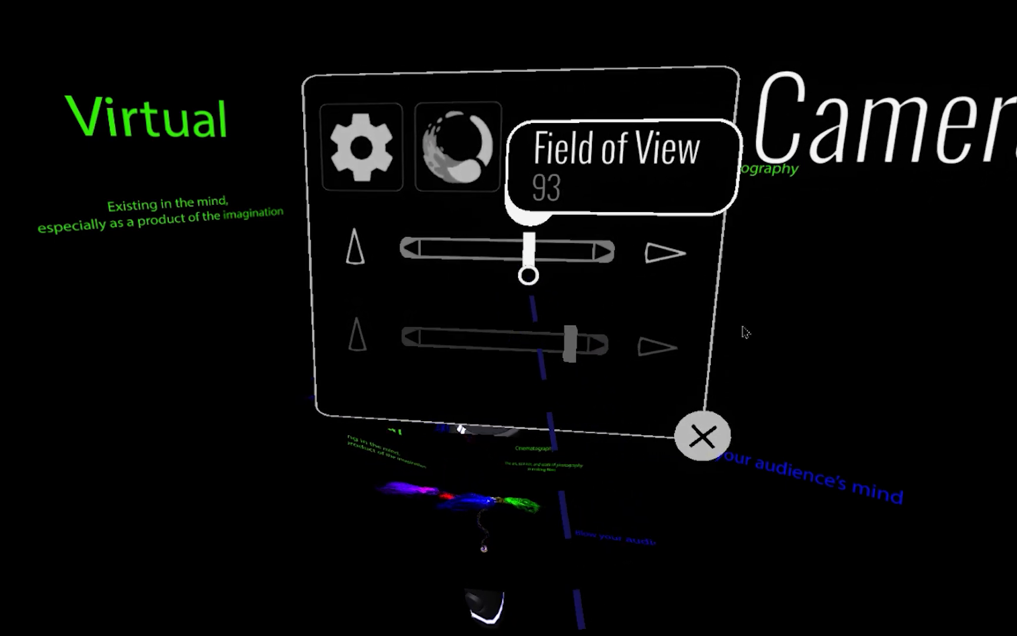
pyautogui.moveTo(527, 274); pyautogui.dragTo(493, 274)
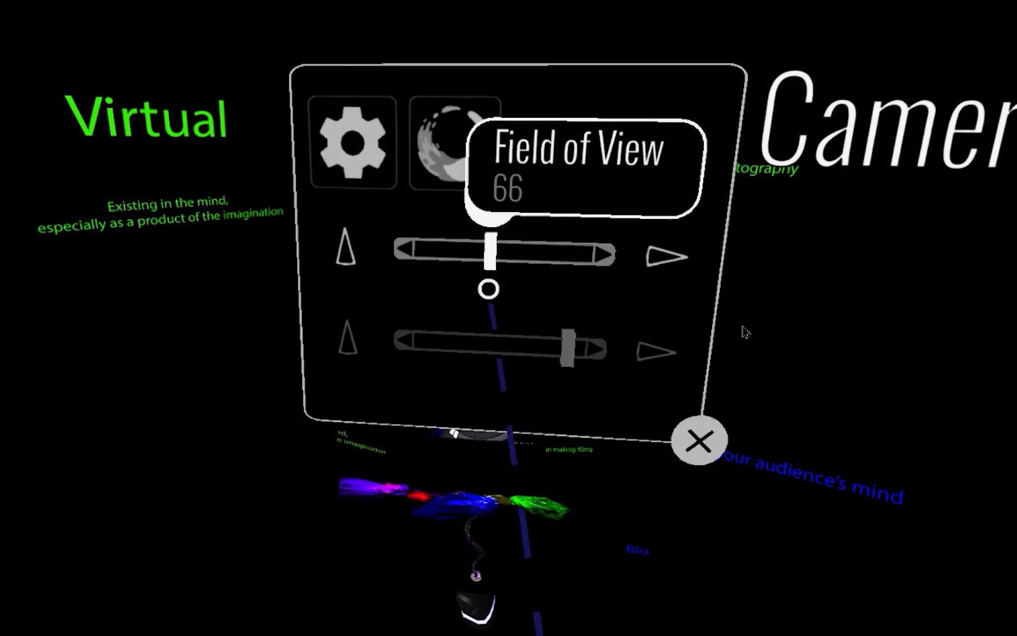
pyautogui.moveTo(489, 254); pyautogui.dragTo(405, 261)
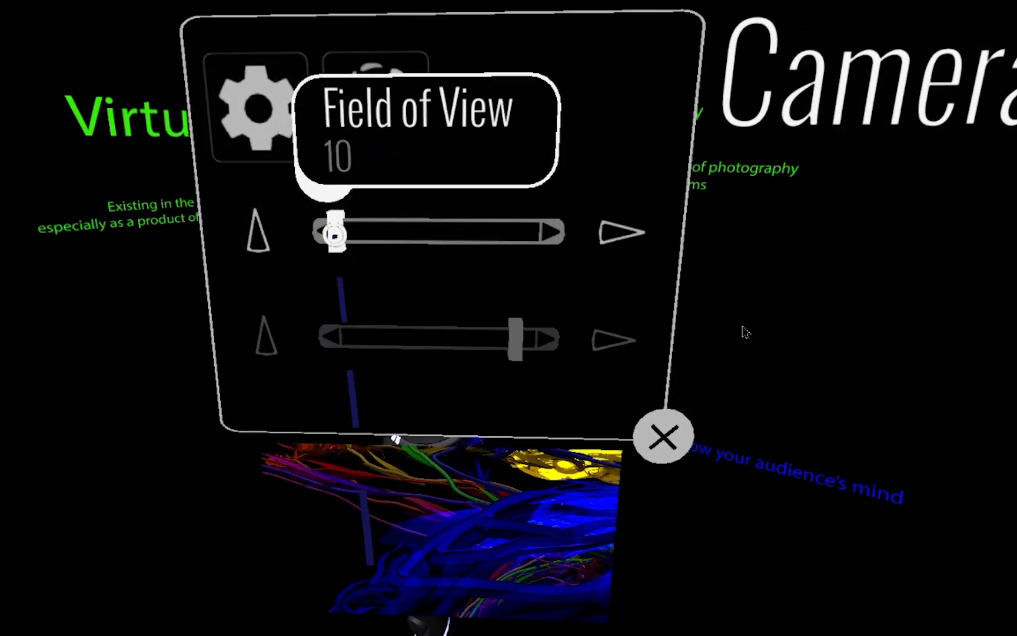
pyautogui.moveTo(332, 228); pyautogui.dragTo(344, 229)
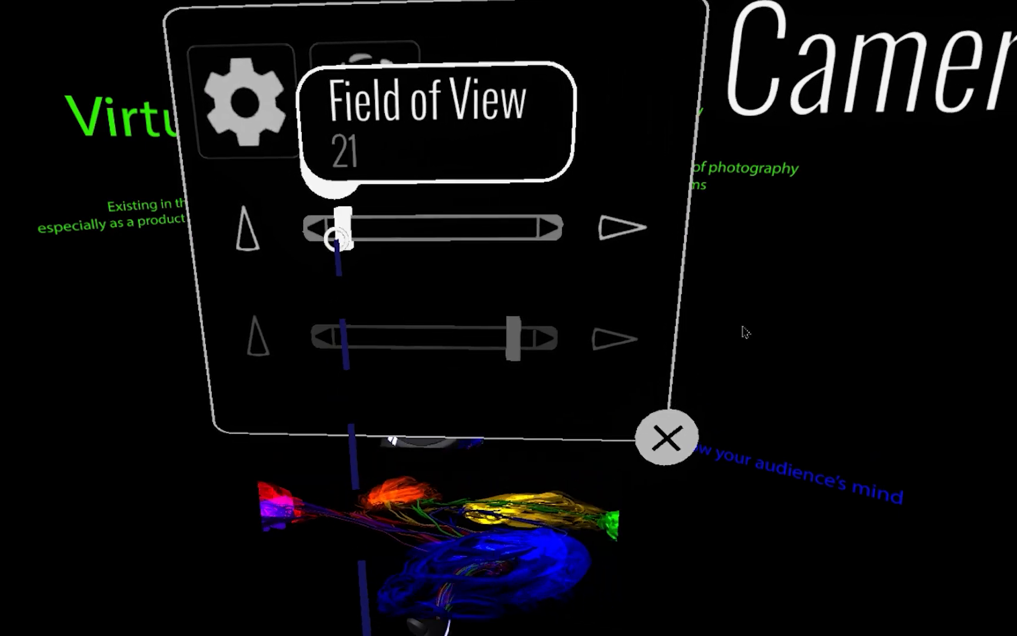
pyautogui.moveTo(341, 227); pyautogui.dragTo(483, 218)
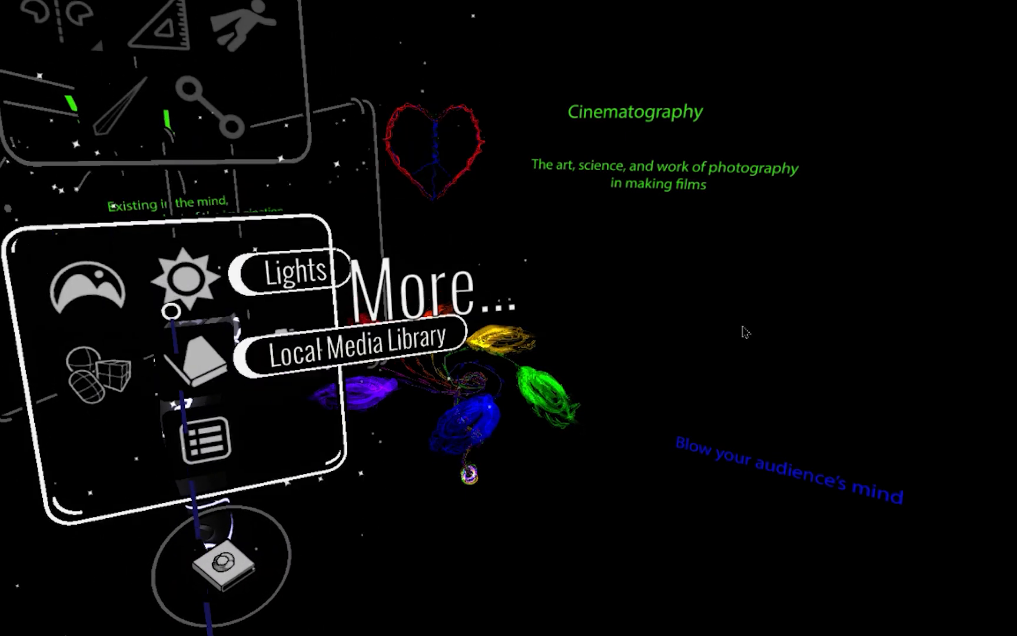
# Import a saved snapshot from Local Images in the Local Media Library.
pyautogui.click(351, 342)
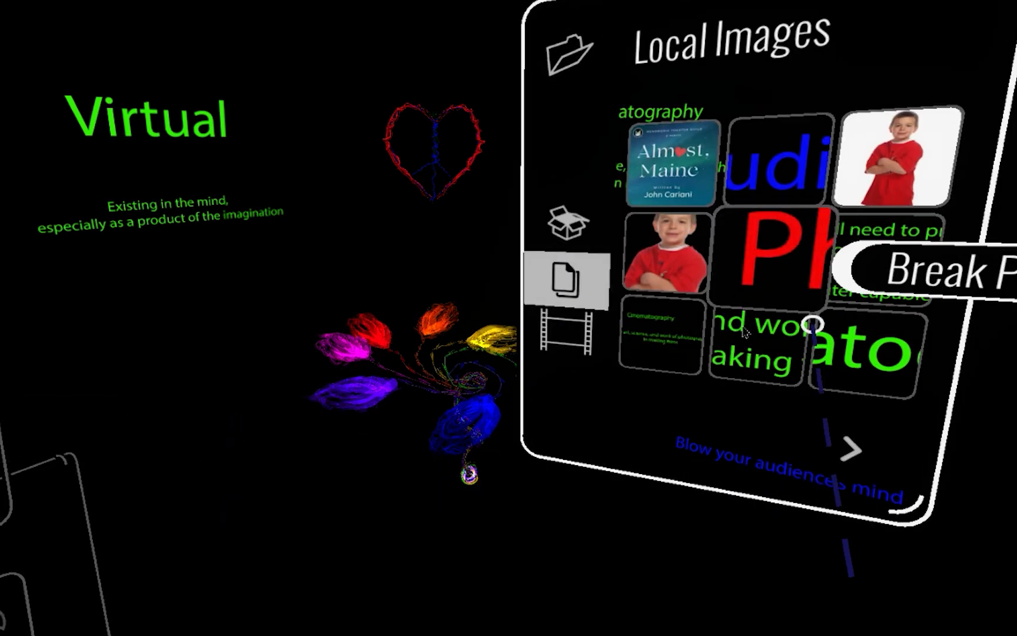
pyautogui.click(847, 449)
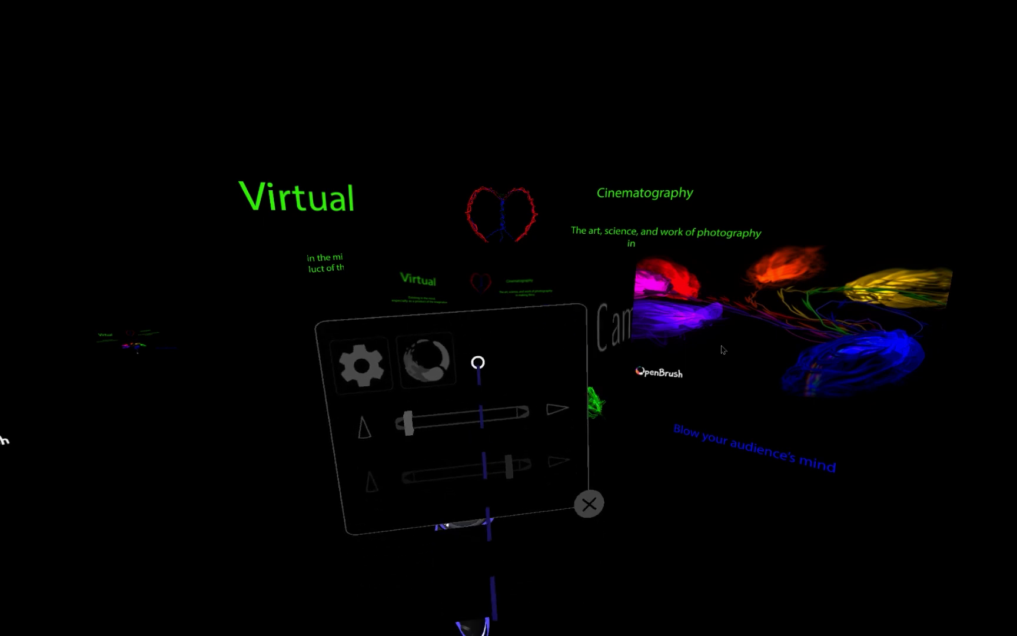
# Swing the camera field of view from 10 up to 140 and back toward 10.
pyautogui.moveTo(478, 408); pyautogui.dragTo(445, 370)
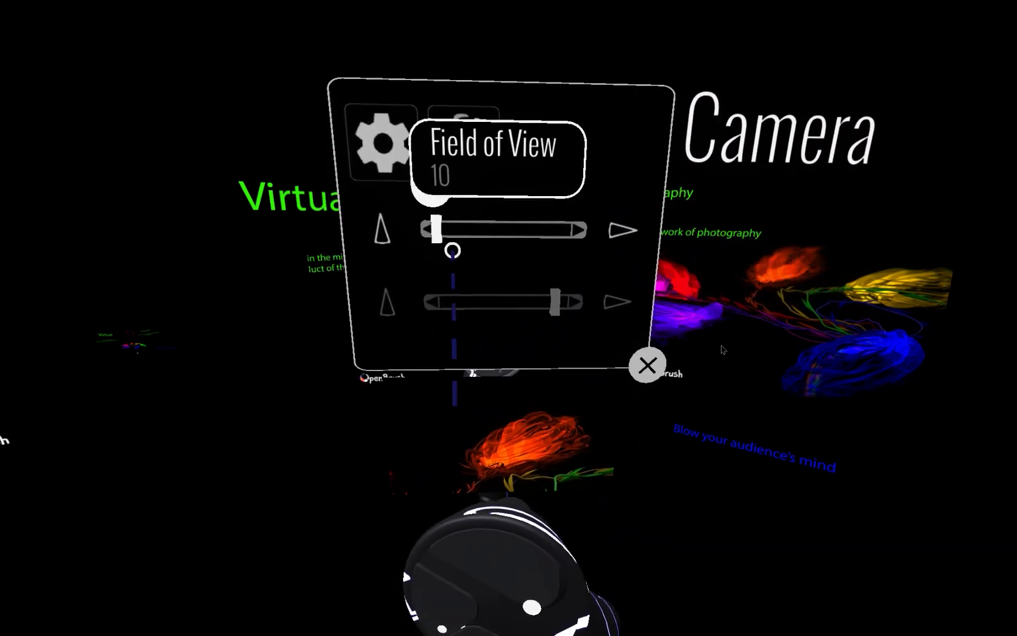
pyautogui.moveTo(434, 229); pyautogui.dragTo(580, 228)
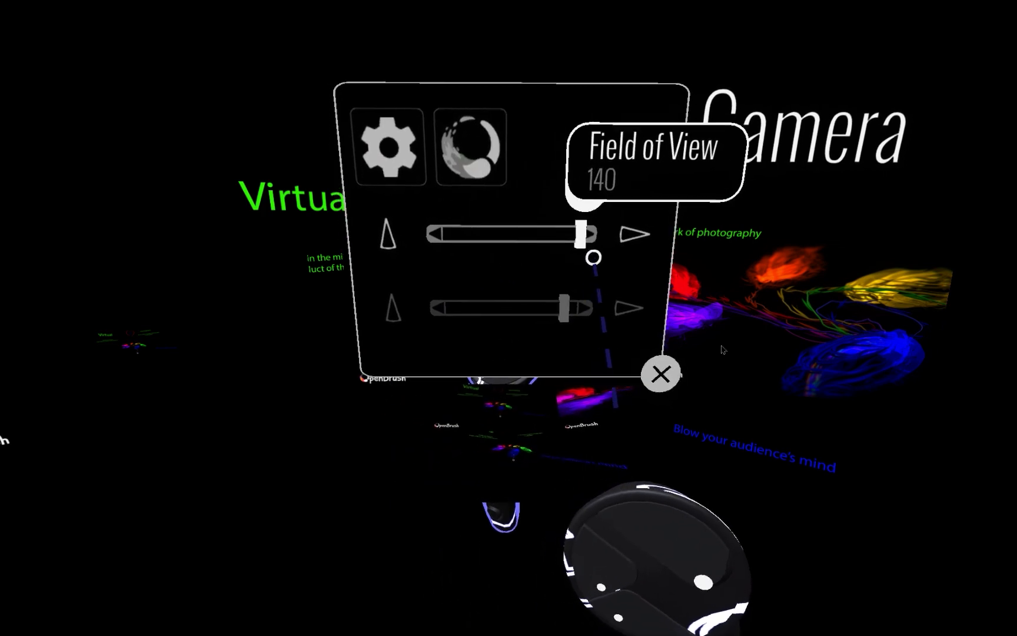
pyautogui.moveTo(580, 228); pyautogui.dragTo(447, 228)
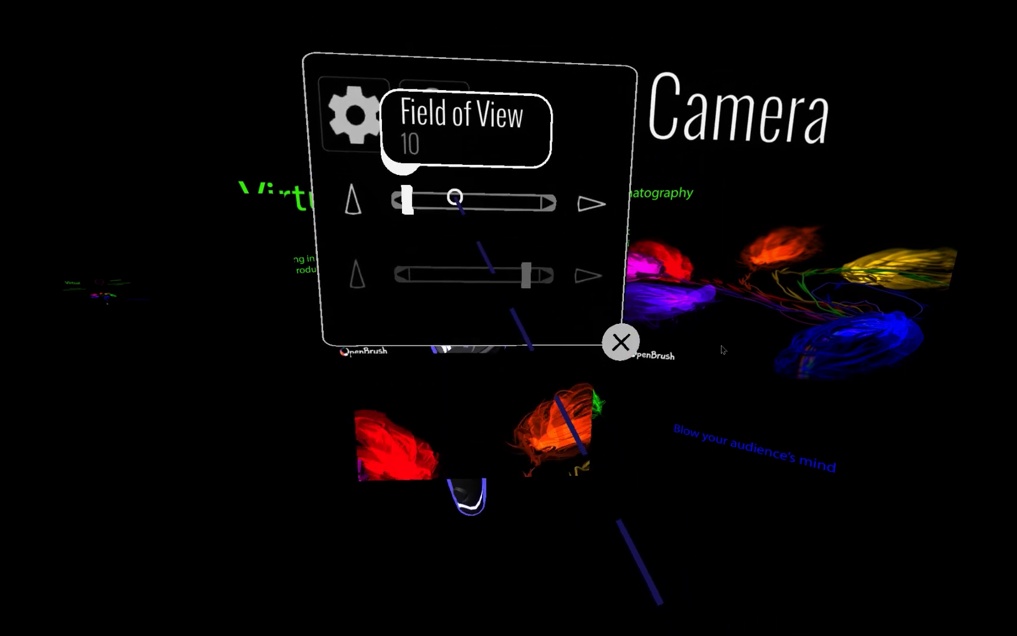
# Enable the OpenBrush watermark on camera snapshots.
pyautogui.click(444, 110)
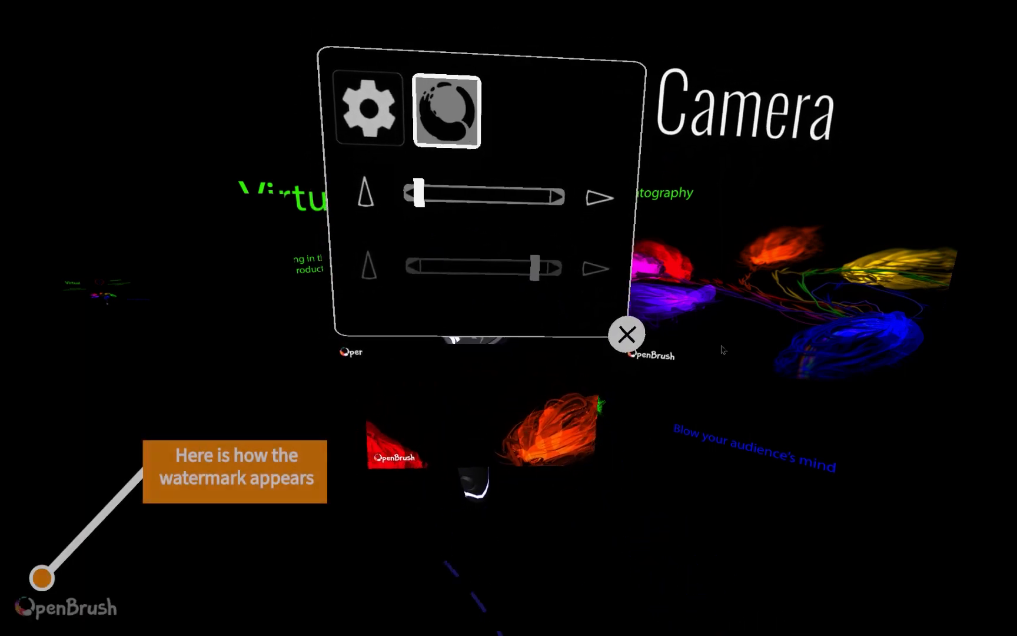